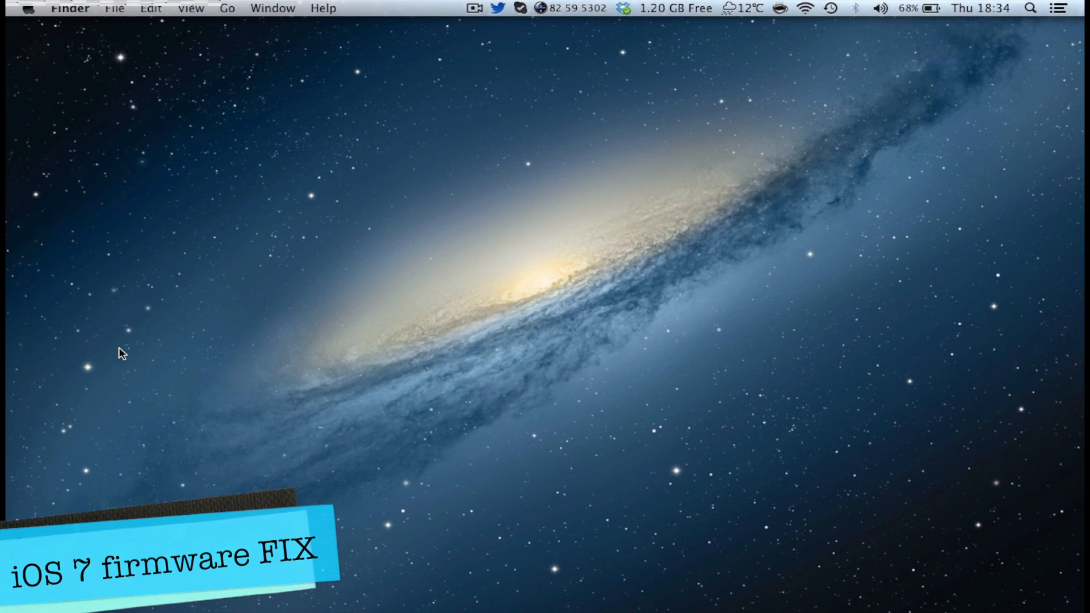
{"action": "mouse_move", "coordinate": [369, 290]}
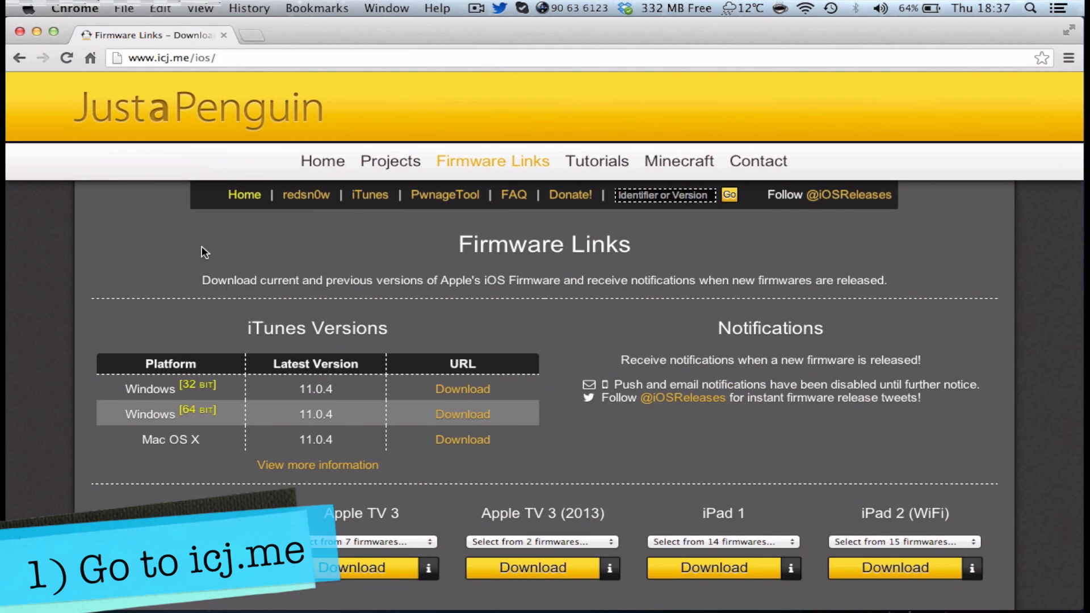
{"action": "mouse_move", "coordinate": [84, 246]}
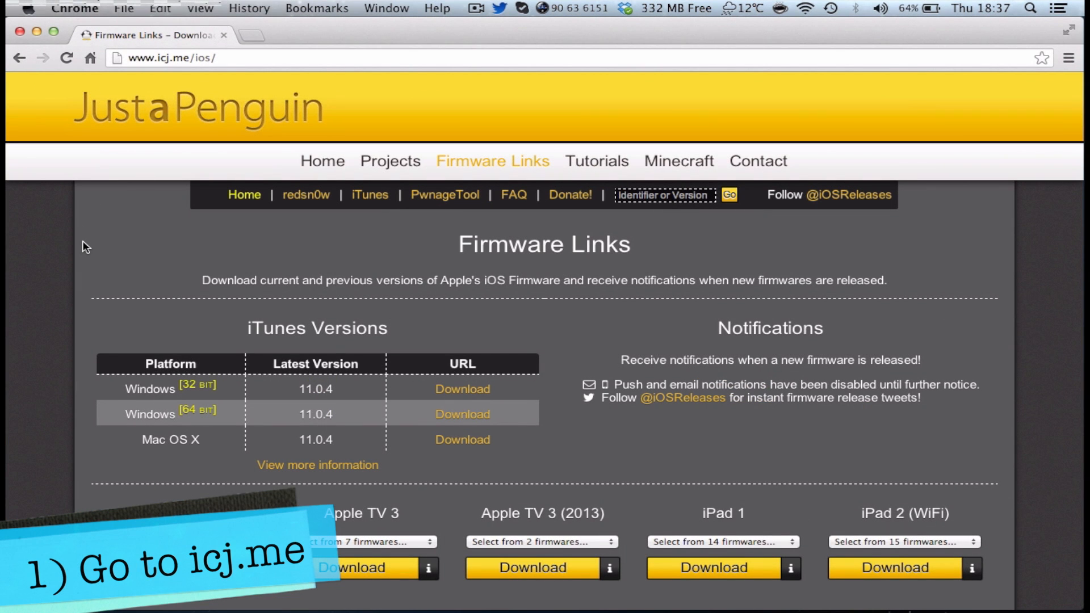
Scroll the icj.me Firmware Links page down to the iPhone and iPod touch firmware grid
{"action": "scroll", "scroll_direction": "down", "scroll_amount": 3}
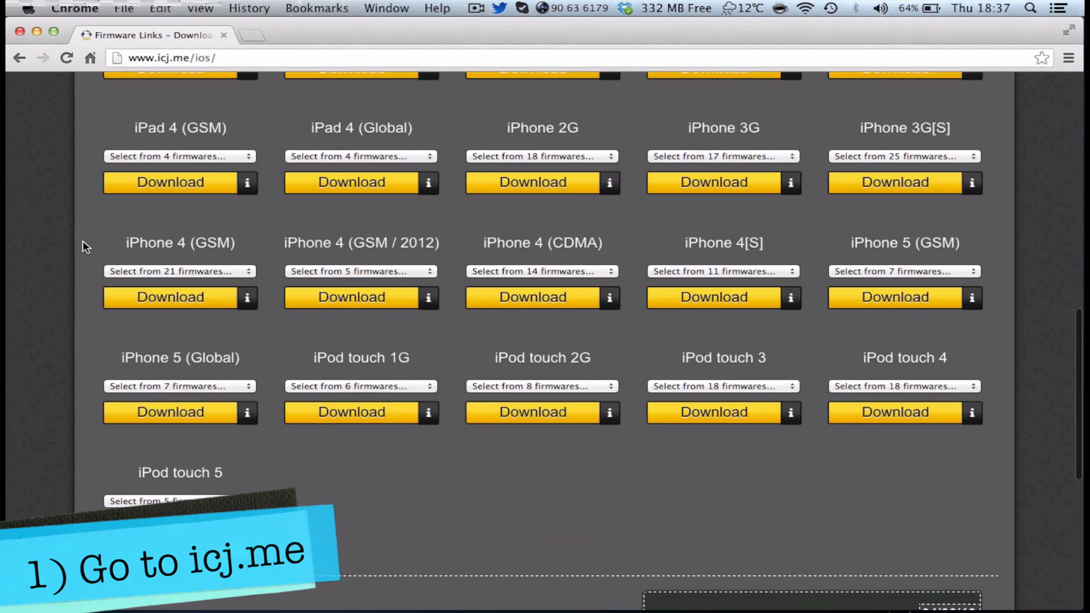
{"action": "scroll", "scroll_direction": "up", "scroll_amount": 3}
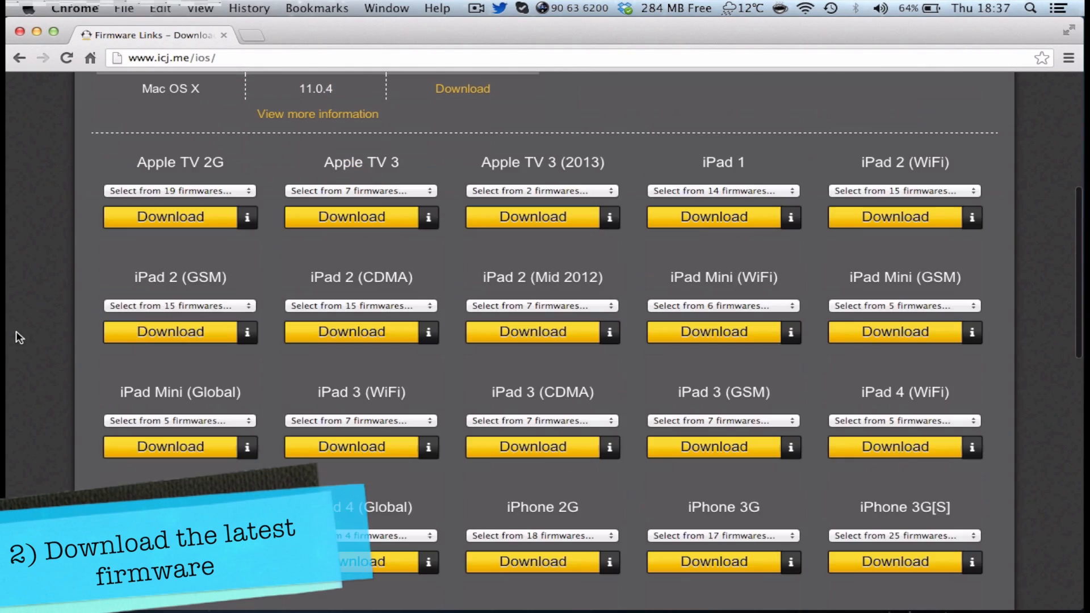
{"action": "scroll", "scroll_direction": "down", "scroll_amount": 3}
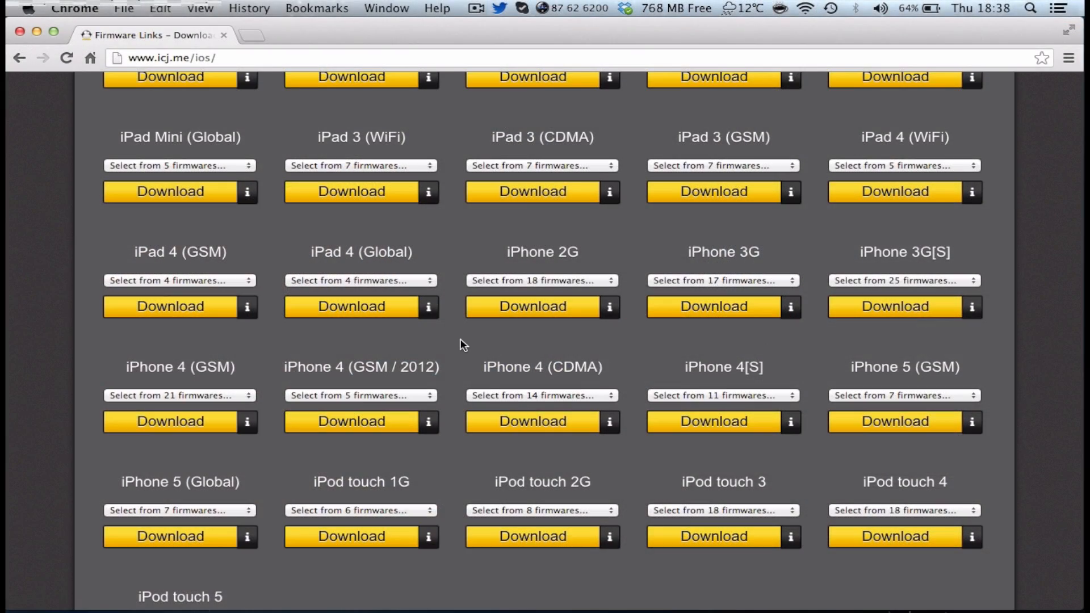
{"action": "scroll", "scroll_direction": "down", "scroll_amount": 3}
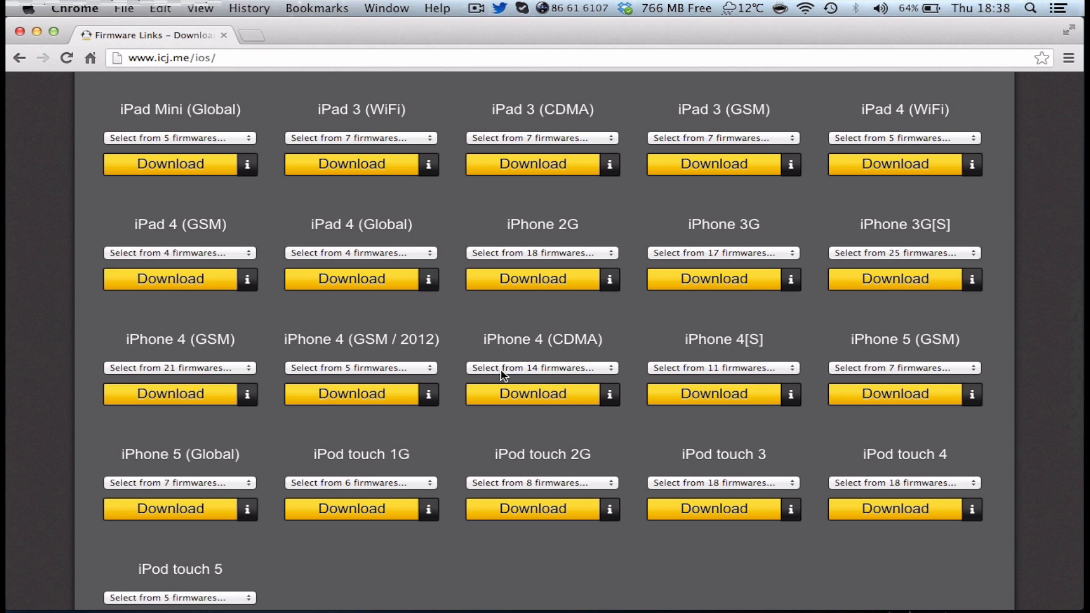
{"action": "mouse_move", "coordinate": [205, 368]}
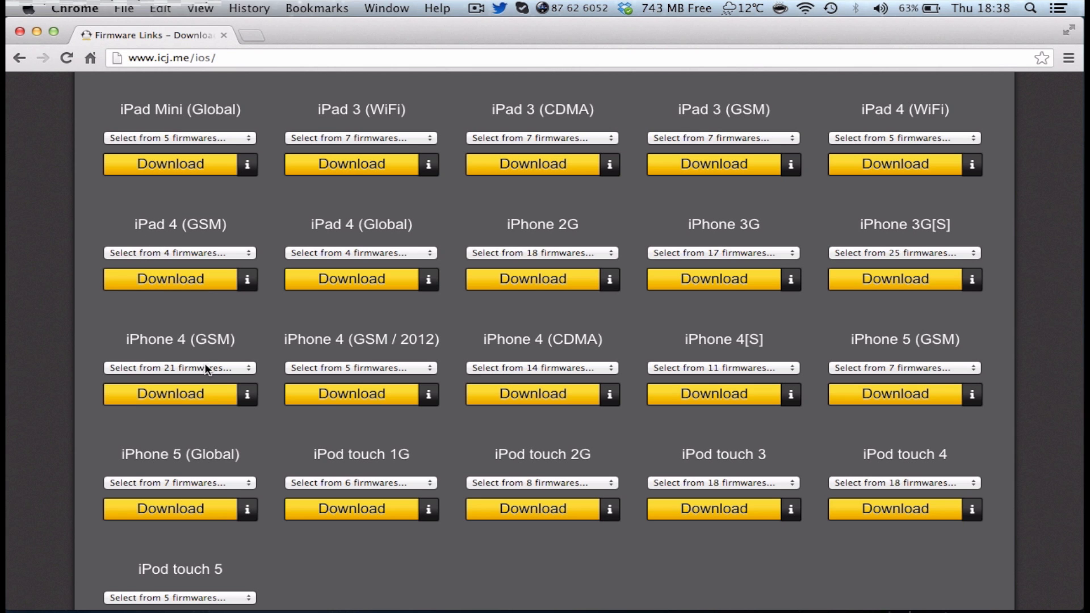
{"action": "scroll", "scroll_direction": "down", "scroll_amount": 3}
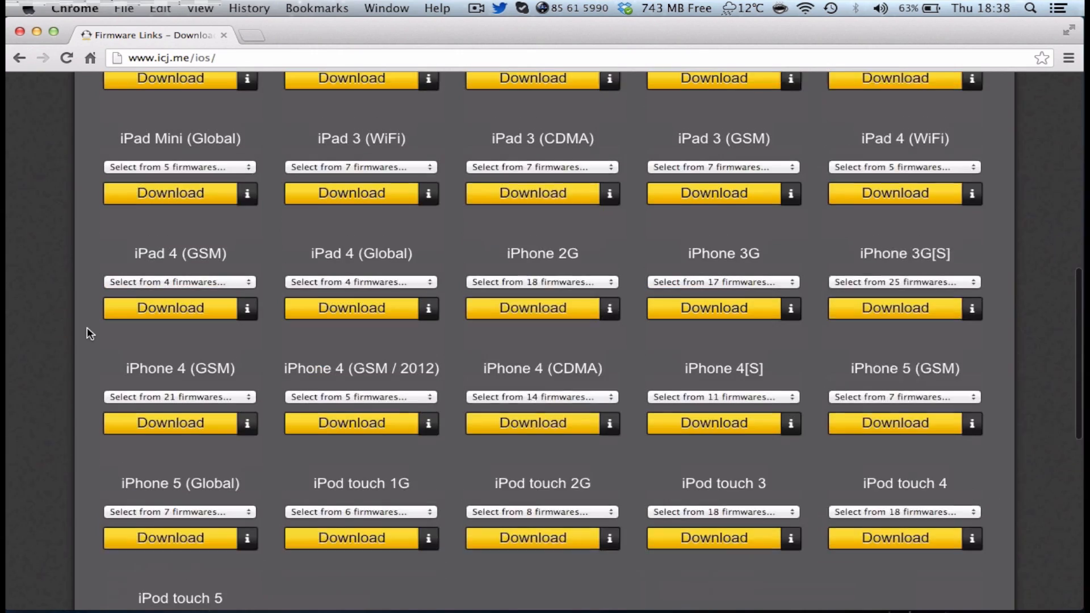
{"action": "scroll", "scroll_direction": "down", "scroll_amount": 3}
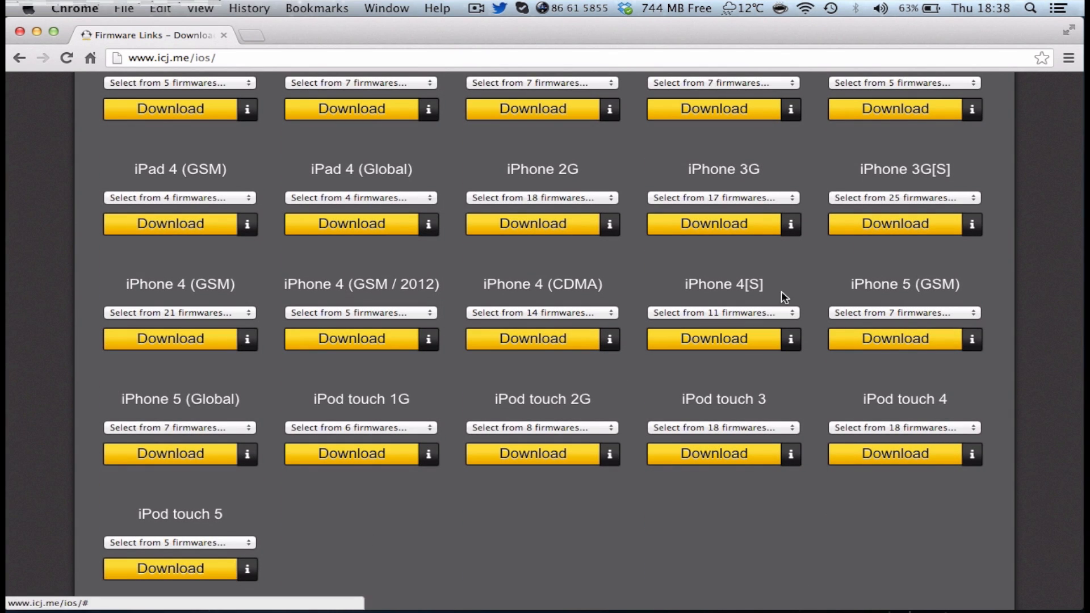
{"action": "left_click", "coordinate": [723, 312]}
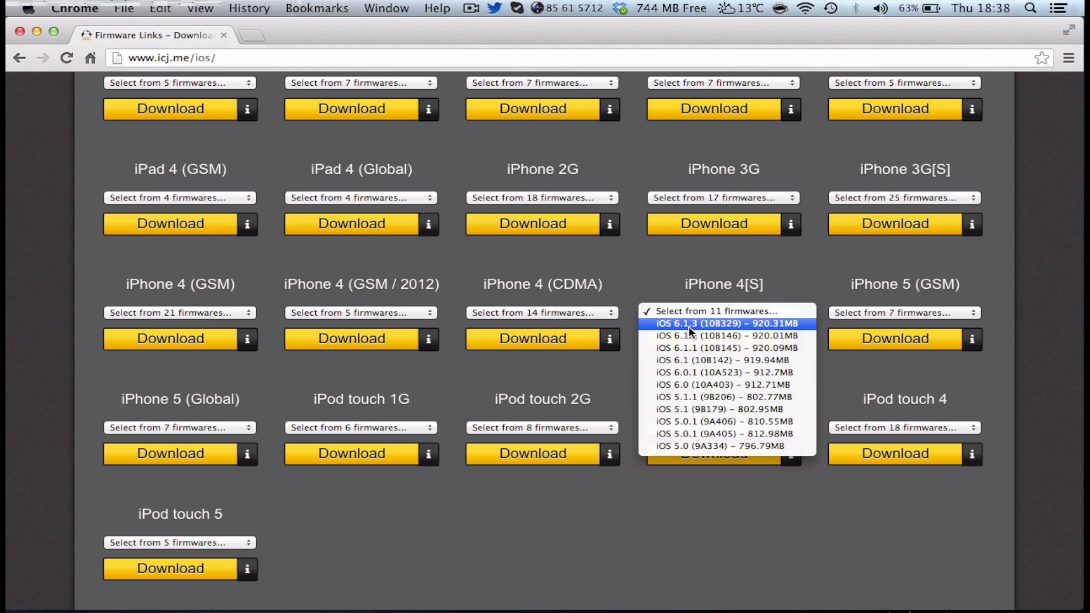
{"action": "mouse_move", "coordinate": [784, 328]}
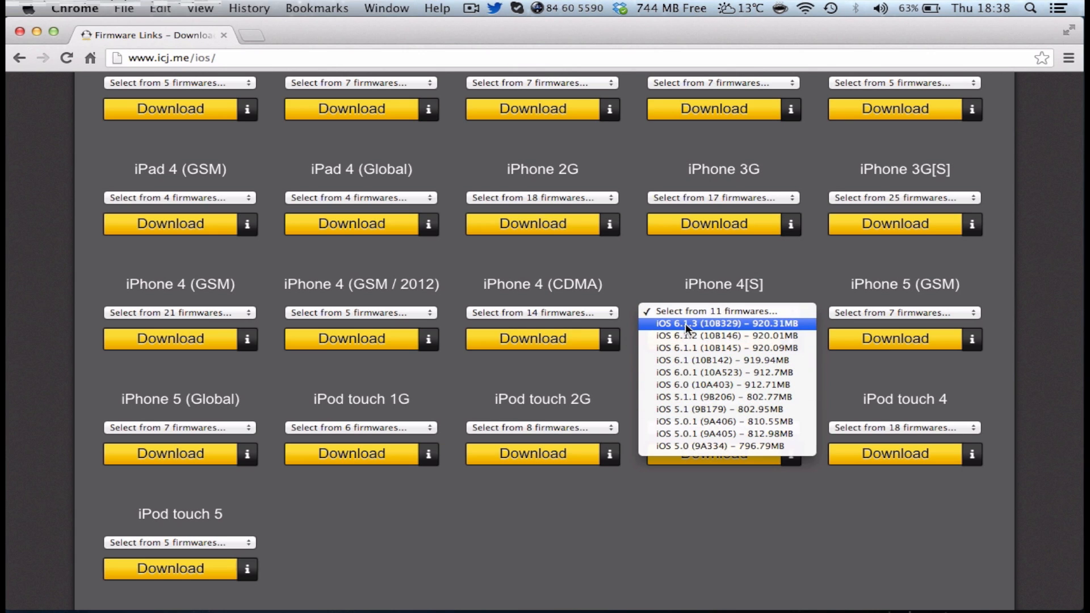
{"action": "mouse_move", "coordinate": [669, 332]}
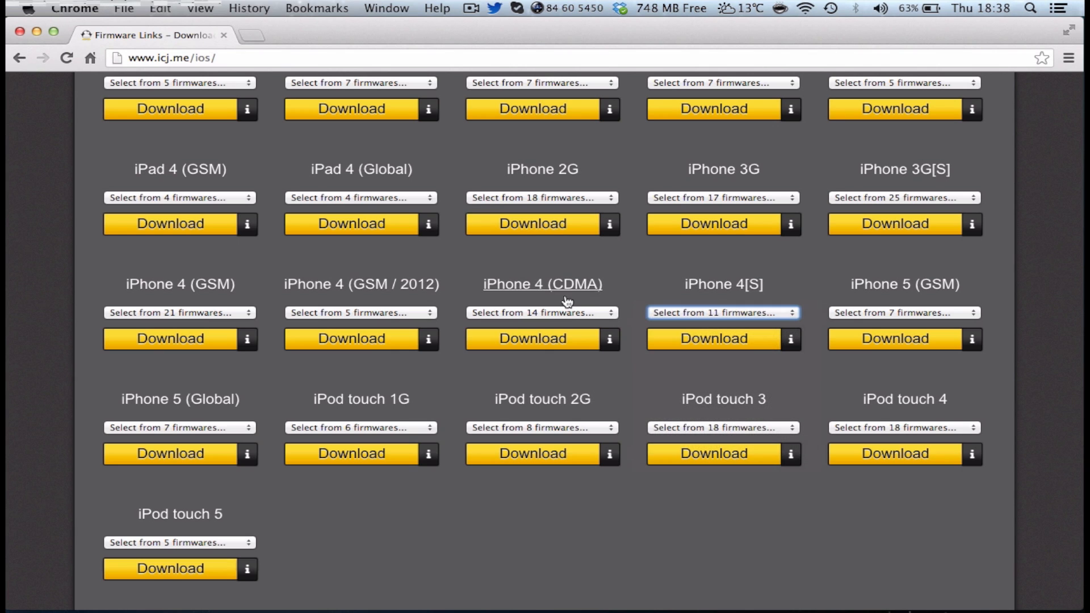
{"action": "left_click", "coordinate": [541, 312]}
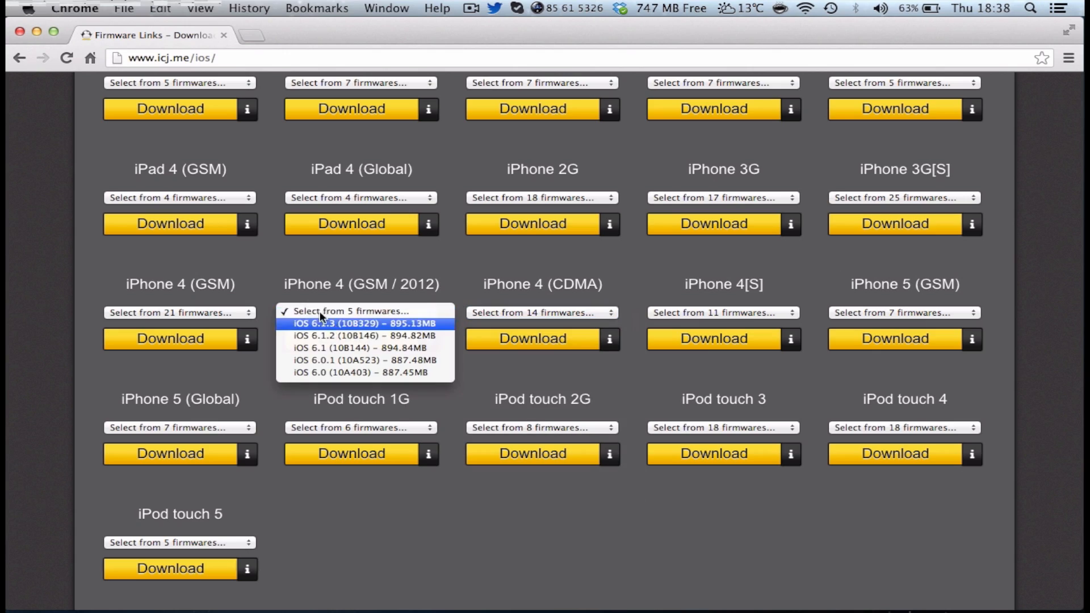
{"action": "scroll", "scroll_direction": "down", "scroll_amount": 3}
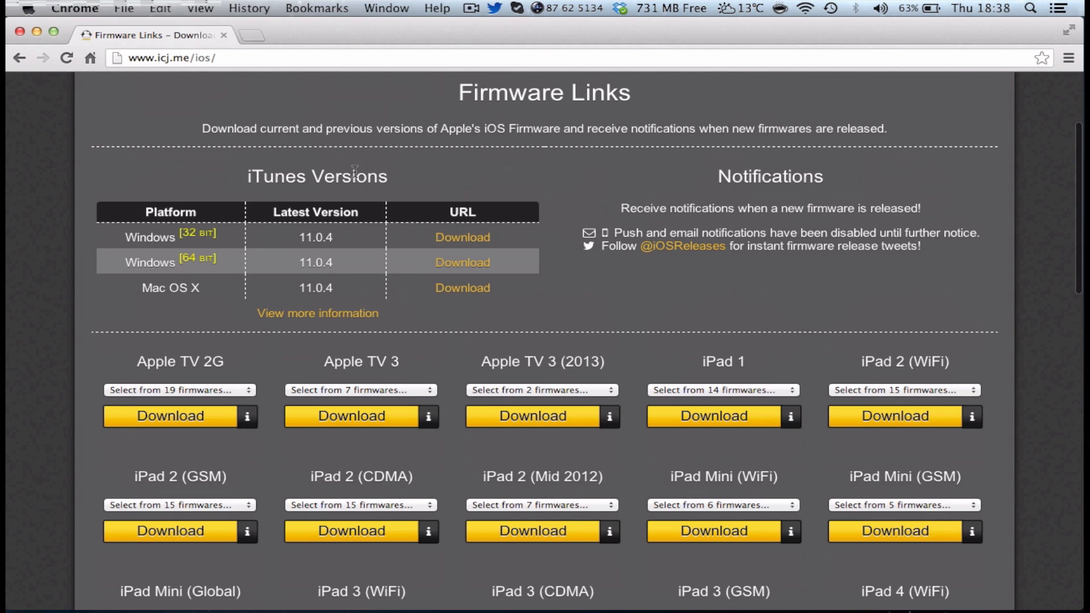
{"action": "mouse_move", "coordinate": [168, 261]}
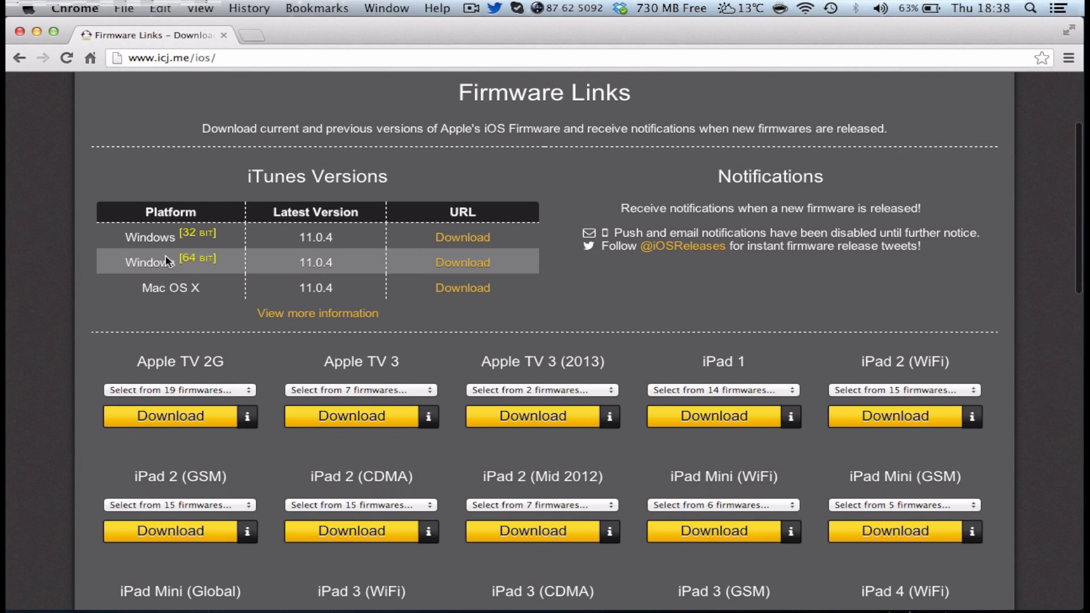
{"action": "mouse_move", "coordinate": [182, 250]}
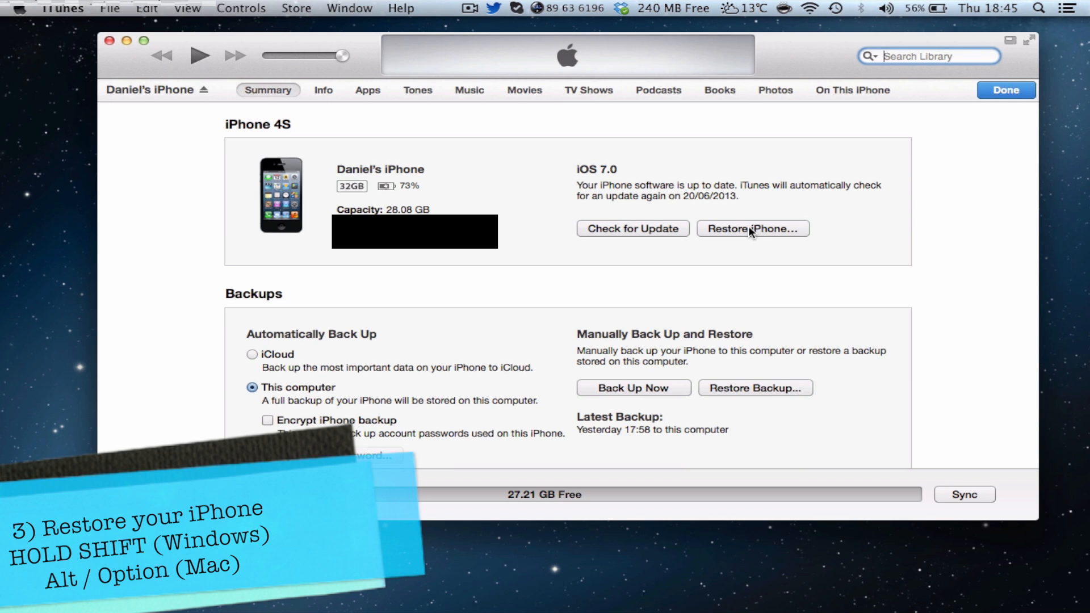
{"action": "left_click", "coordinate": [753, 228]}
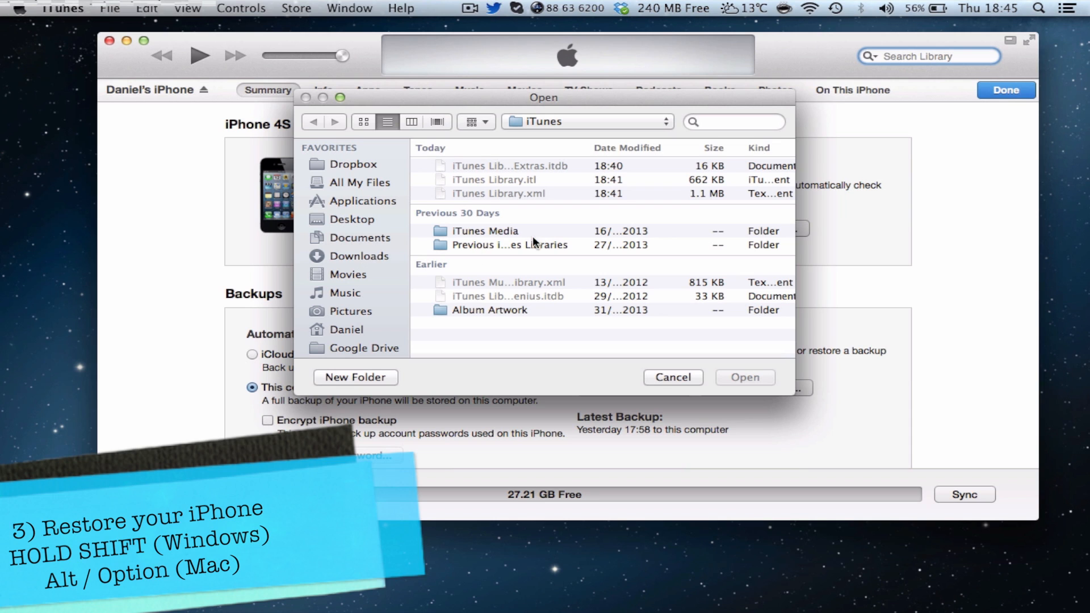
{"action": "mouse_move", "coordinate": [565, 218]}
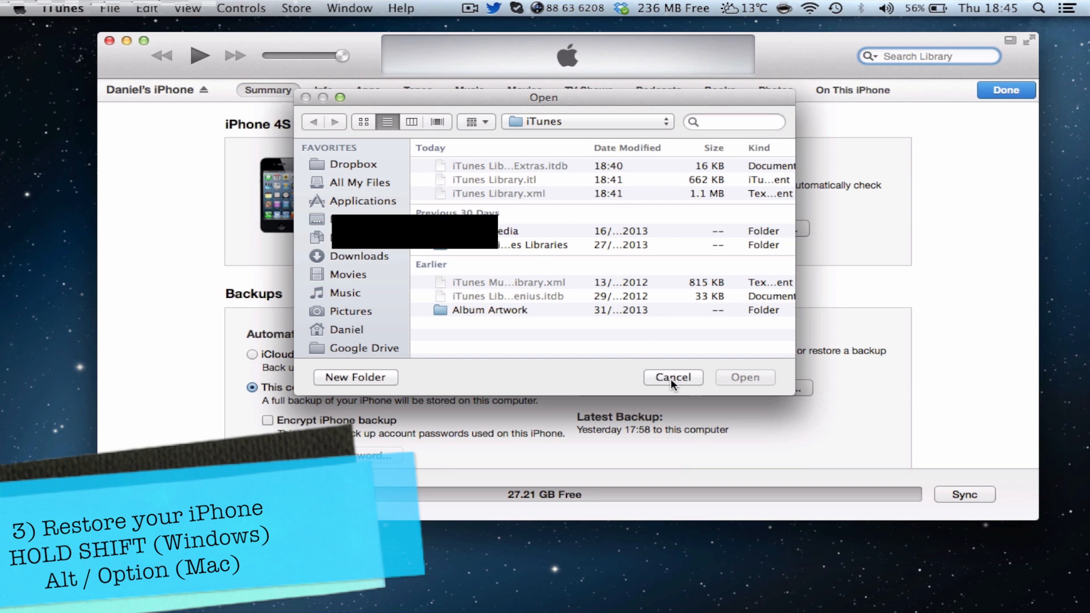
{"action": "left_click", "coordinate": [671, 377]}
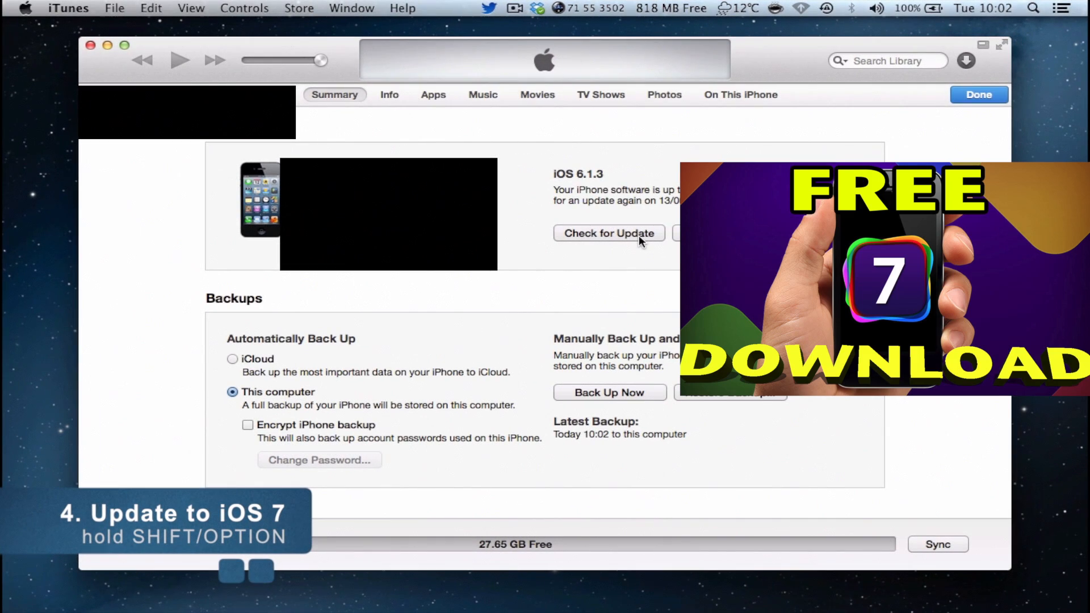
Option-click Check for Update, choose the downloaded .ipsw, and confirm the iOS 7.0 update
{"action": "left_click", "coordinate": [608, 233]}
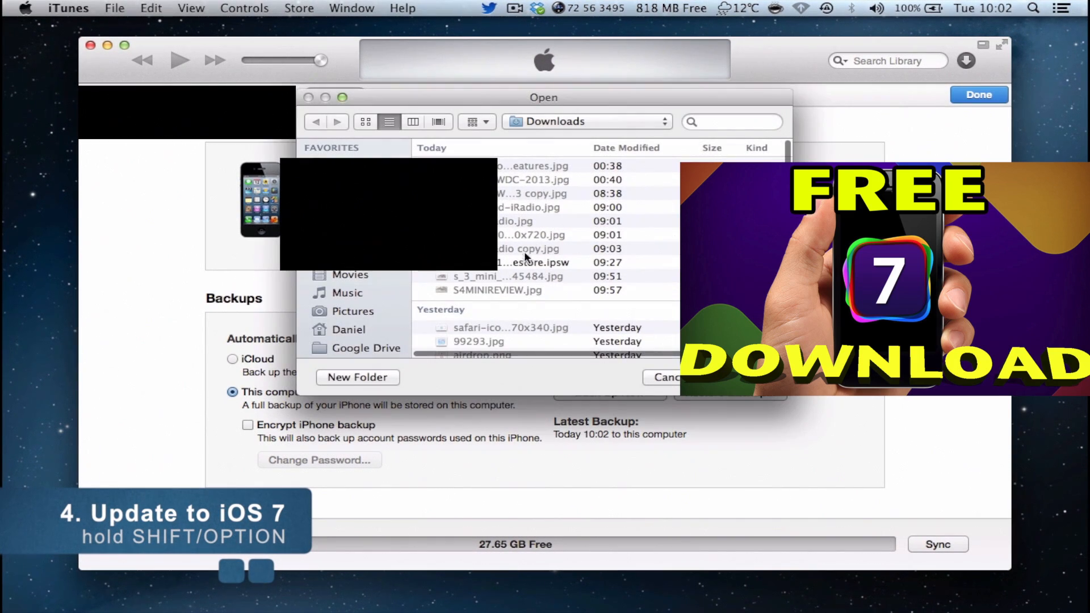
{"action": "left_click", "coordinate": [533, 263]}
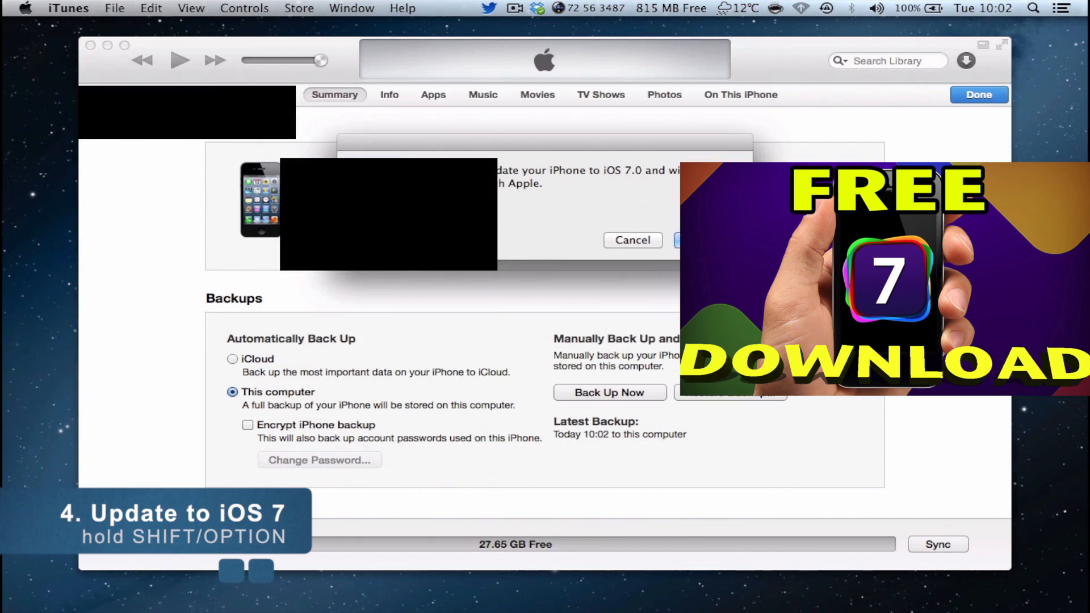
{"action": "left_click", "coordinate": [695, 240]}
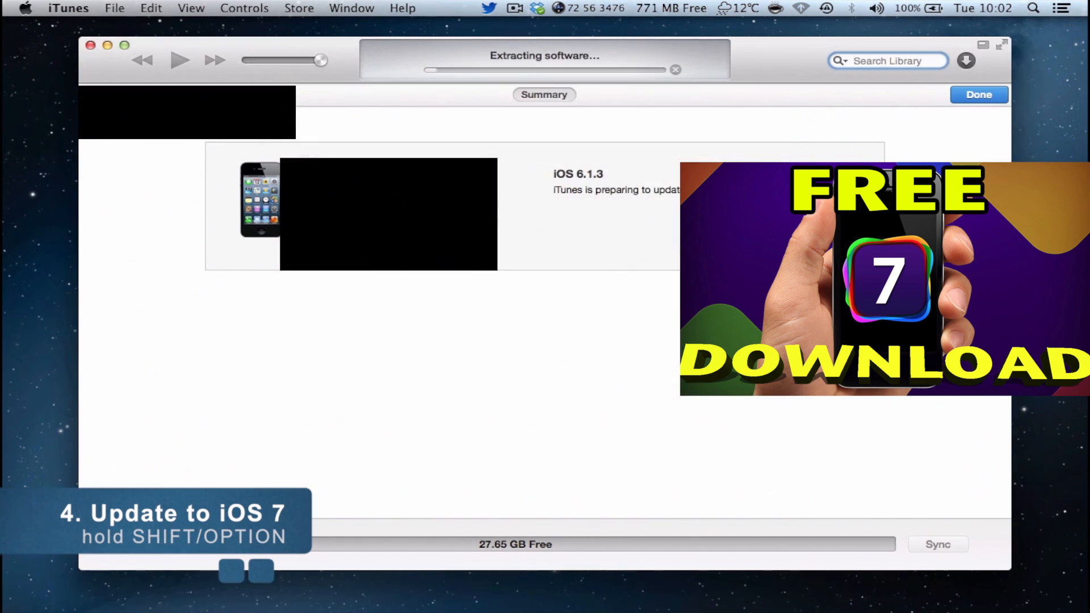